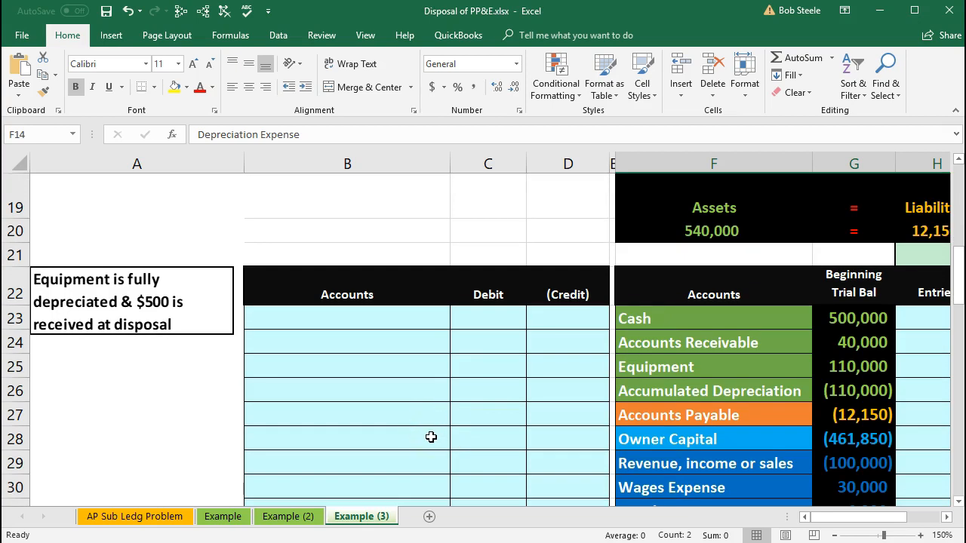
pyautogui.moveTo(405, 441)
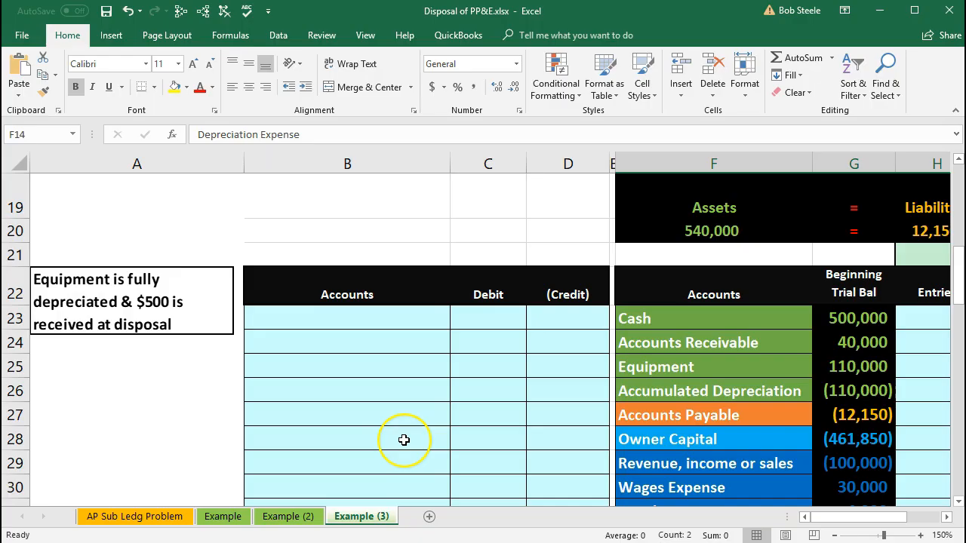
# Paste the Cash account name as values into B23 and debit it 500 in C23.
pyautogui.scroll(-3)
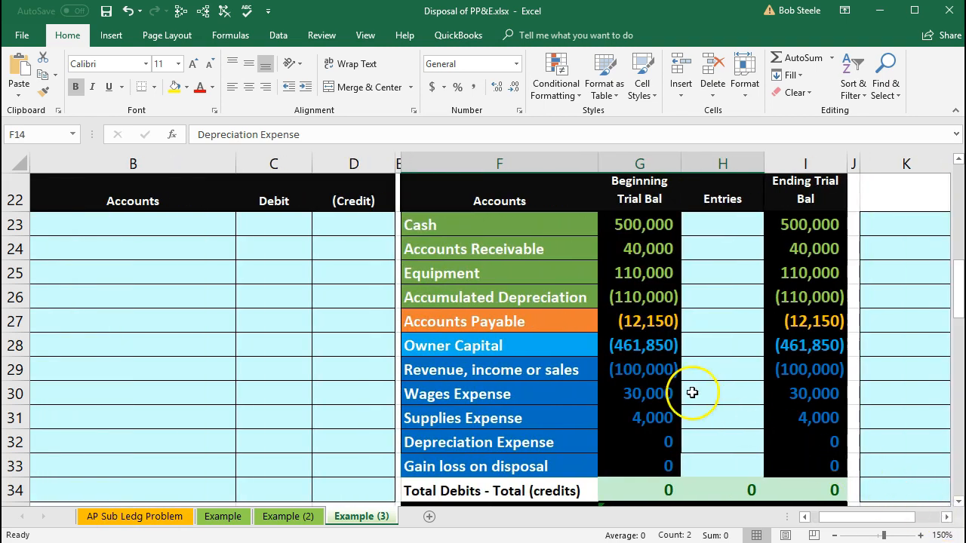
pyautogui.moveTo(526, 329)
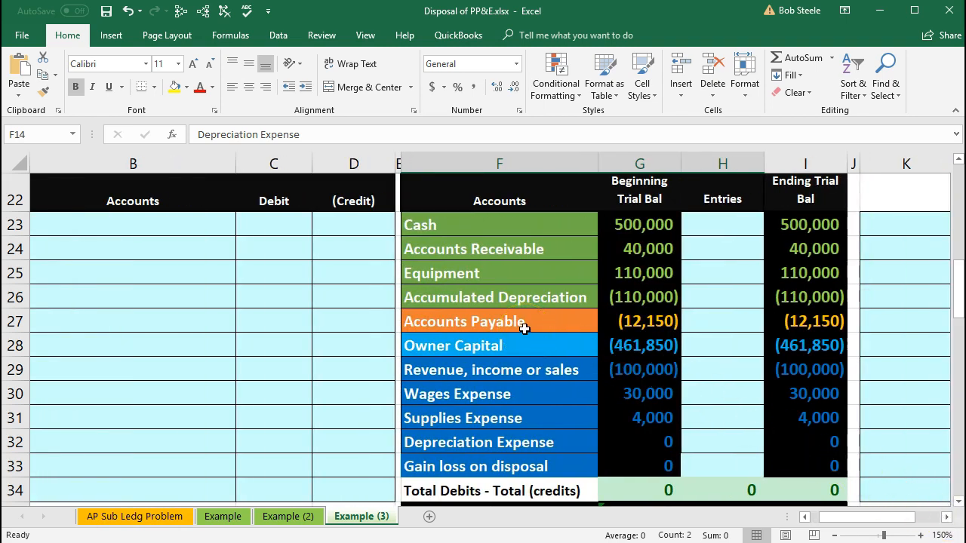
pyautogui.moveTo(522, 319)
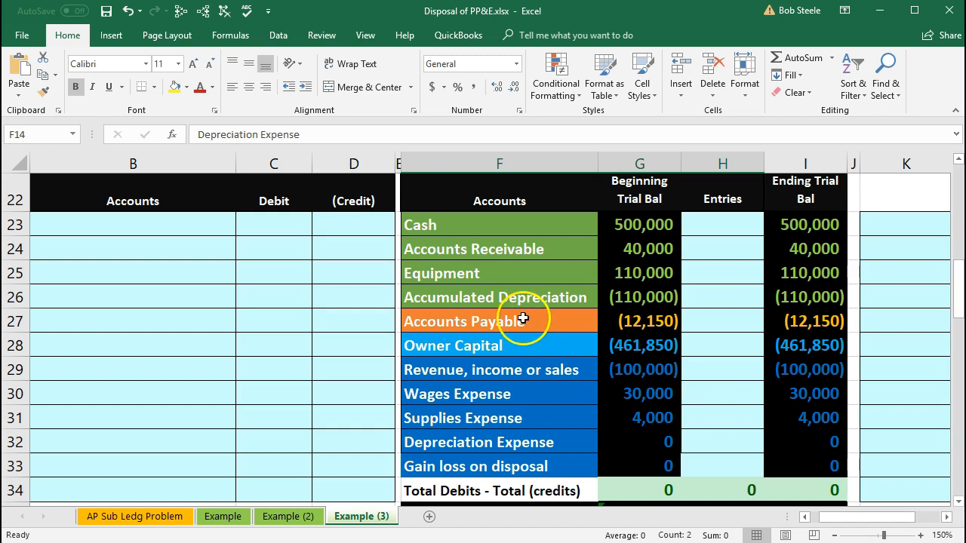
pyautogui.moveTo(534, 226)
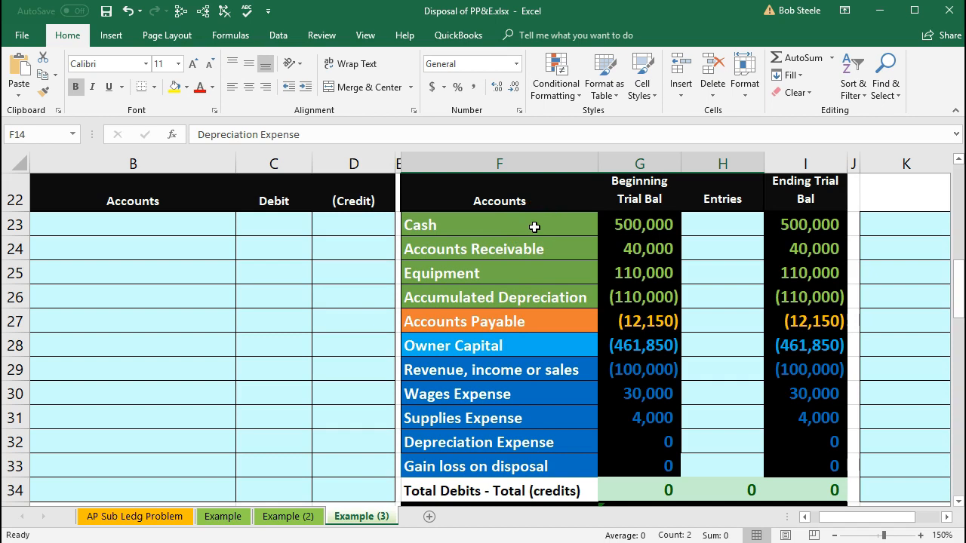
pyautogui.rightClick(498, 224)
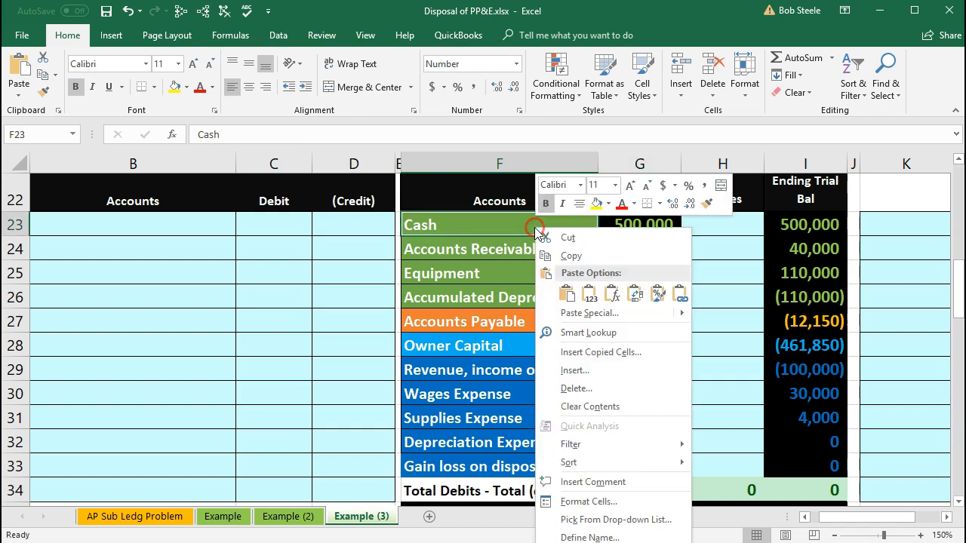
pyautogui.click(571, 255)
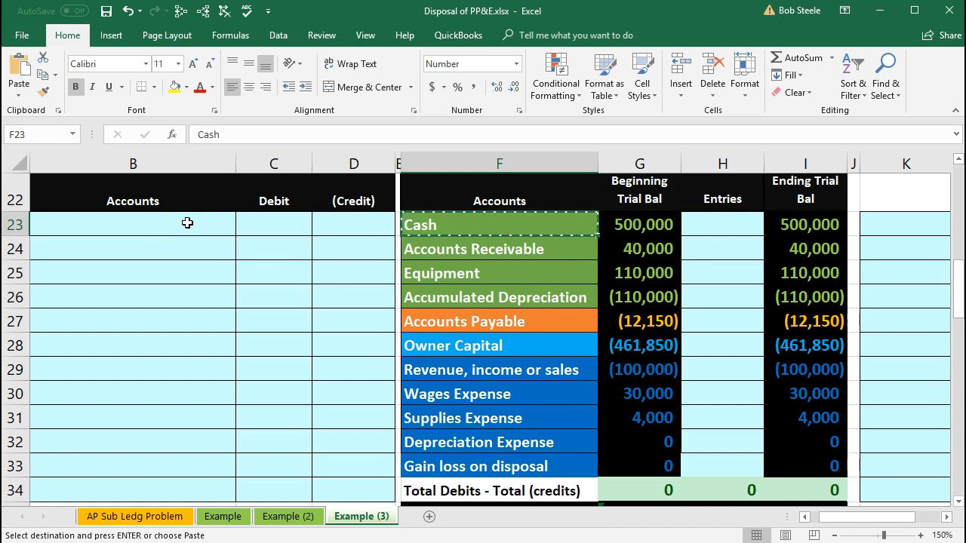
pyautogui.rightClick(187, 223)
pyautogui.write('500')
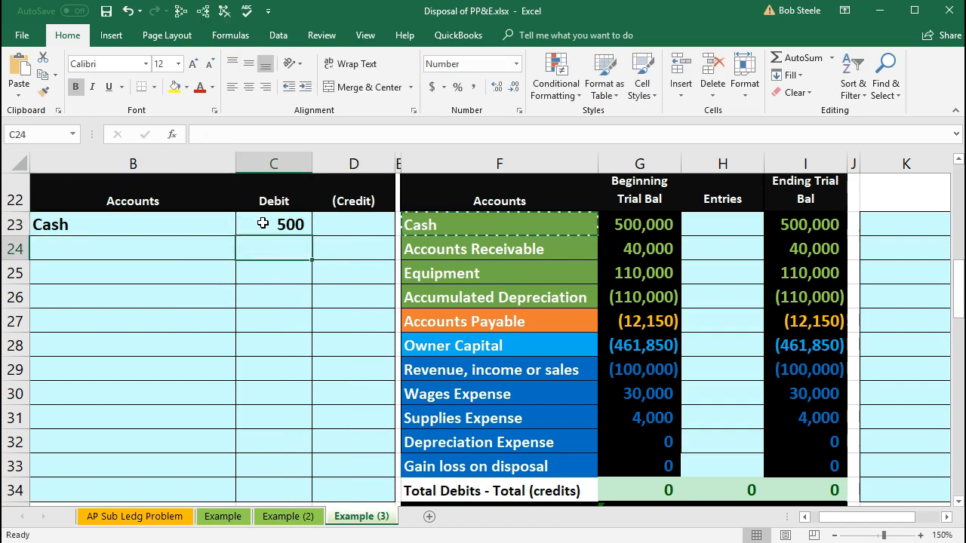
pyautogui.moveTo(406, 272)
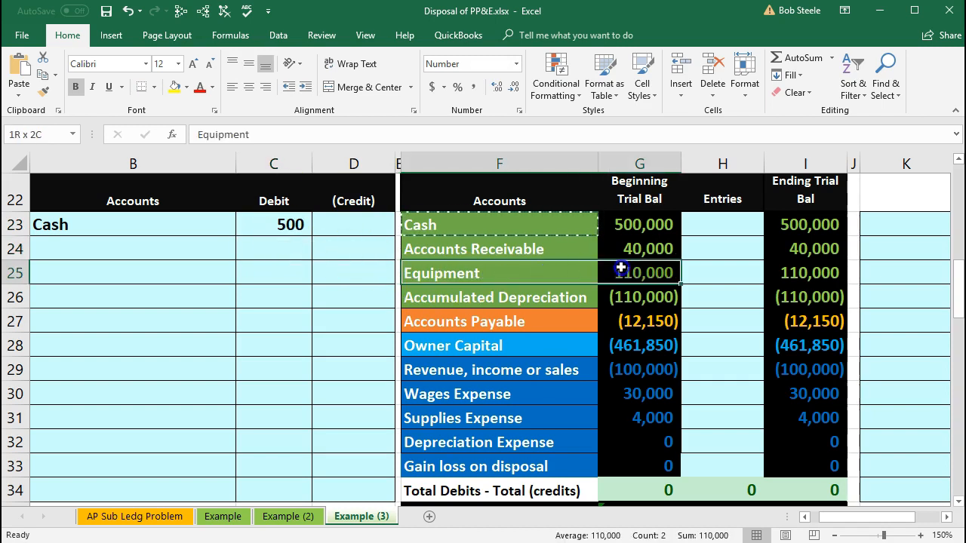
pyautogui.click(498, 296)
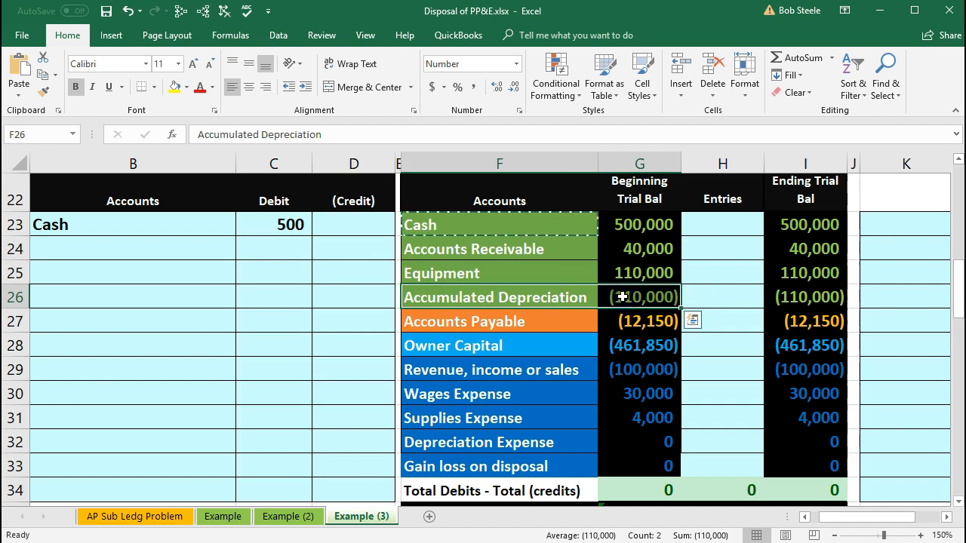
pyautogui.moveTo(633, 287)
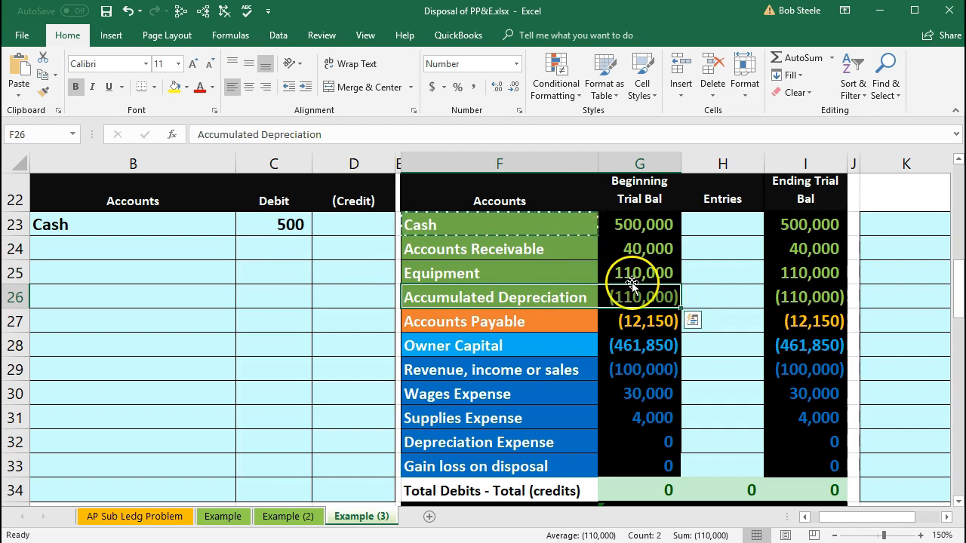
pyautogui.click(640, 271)
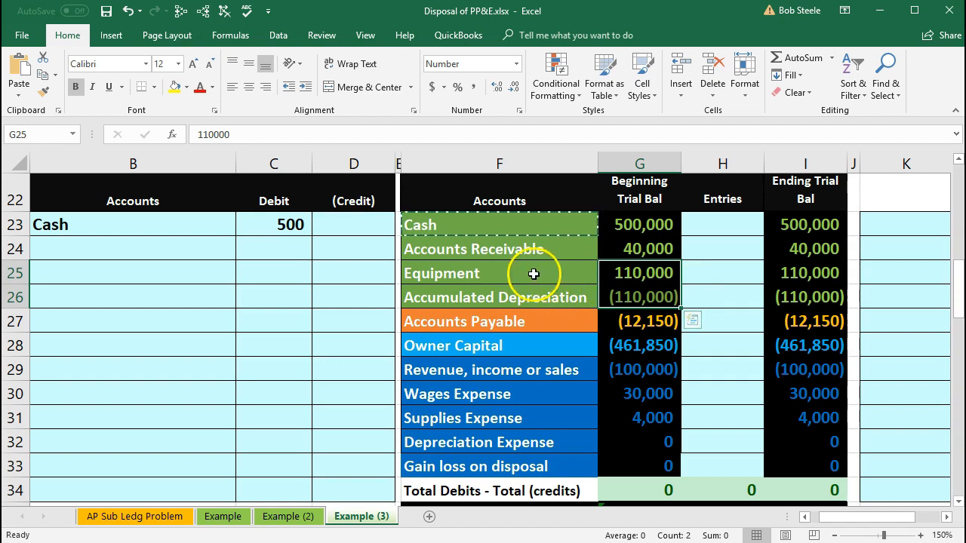
pyautogui.click(132, 247)
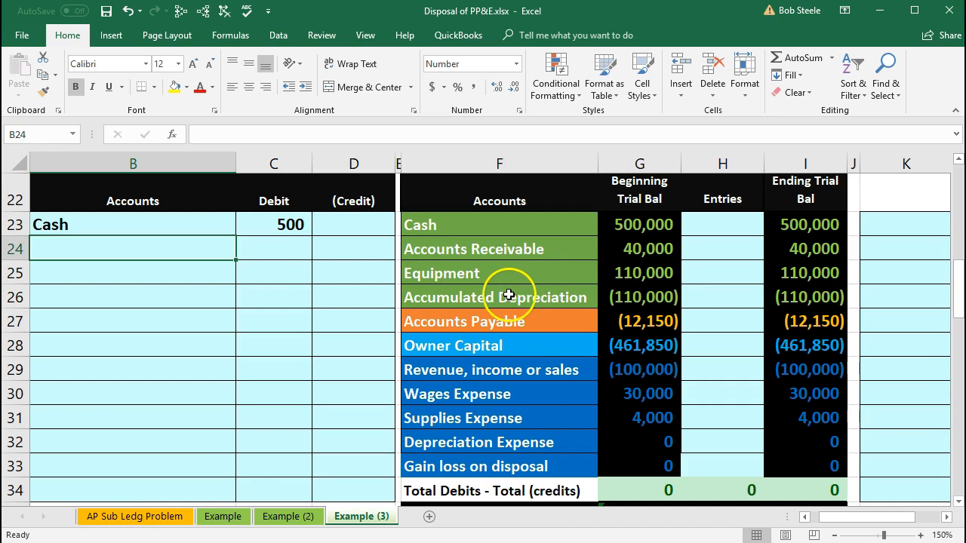
pyautogui.click(498, 296)
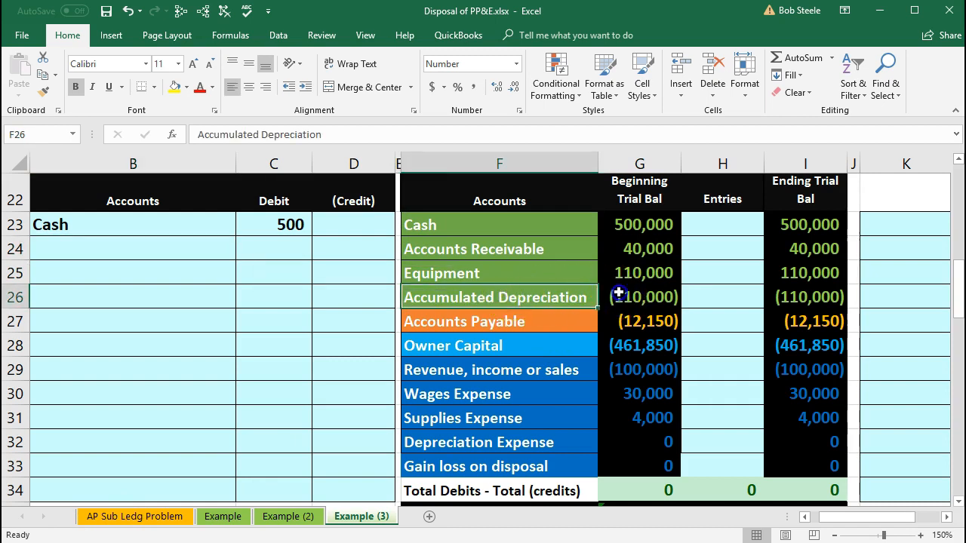
pyautogui.click(640, 296)
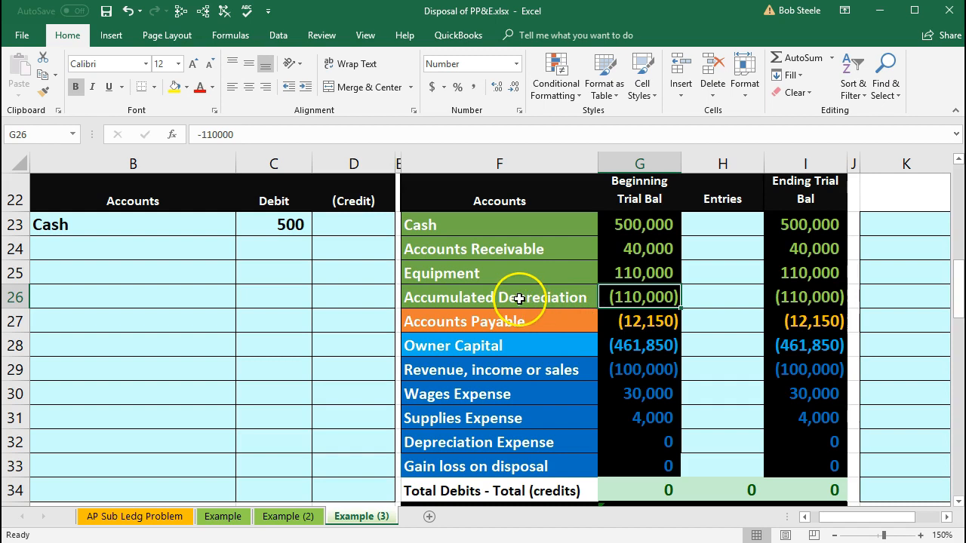
pyautogui.click(498, 296)
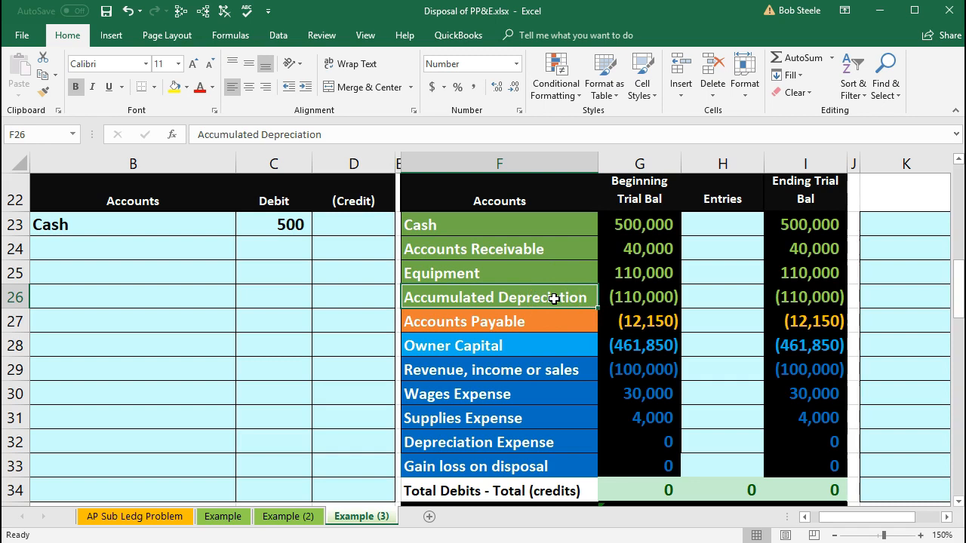
# Paste Accumulated Depreciation into B24 and debit it 110,000 in C24.
pyautogui.rightClick(498, 296)
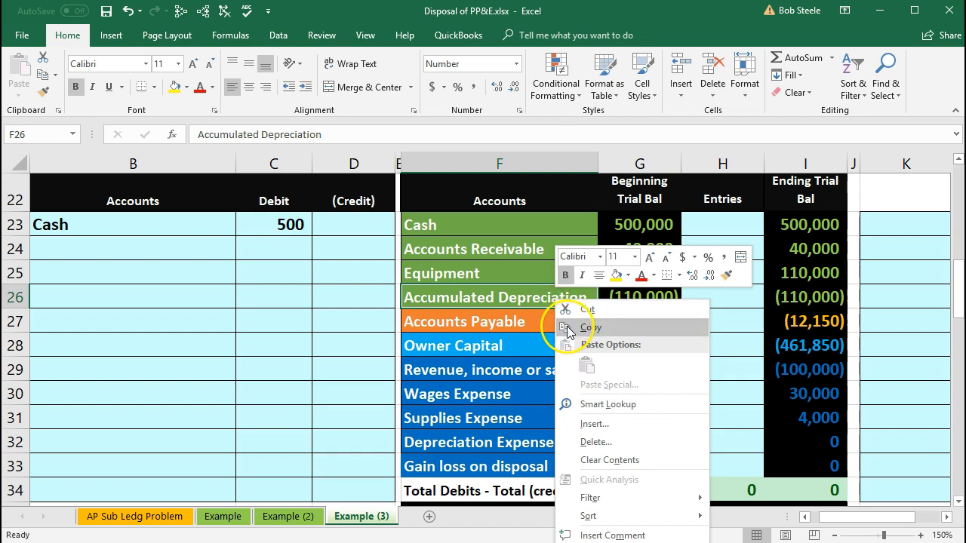
pyautogui.click(589, 326)
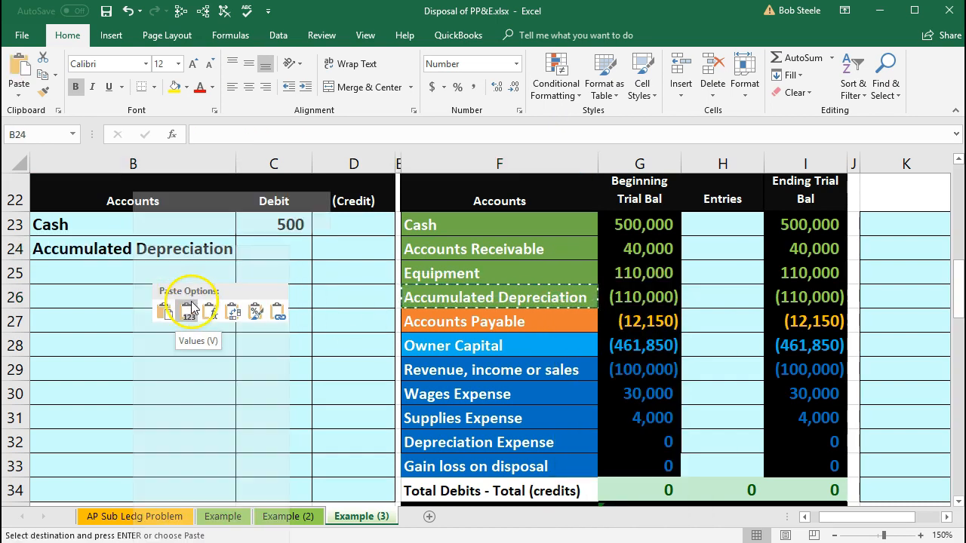
pyautogui.click(187, 311)
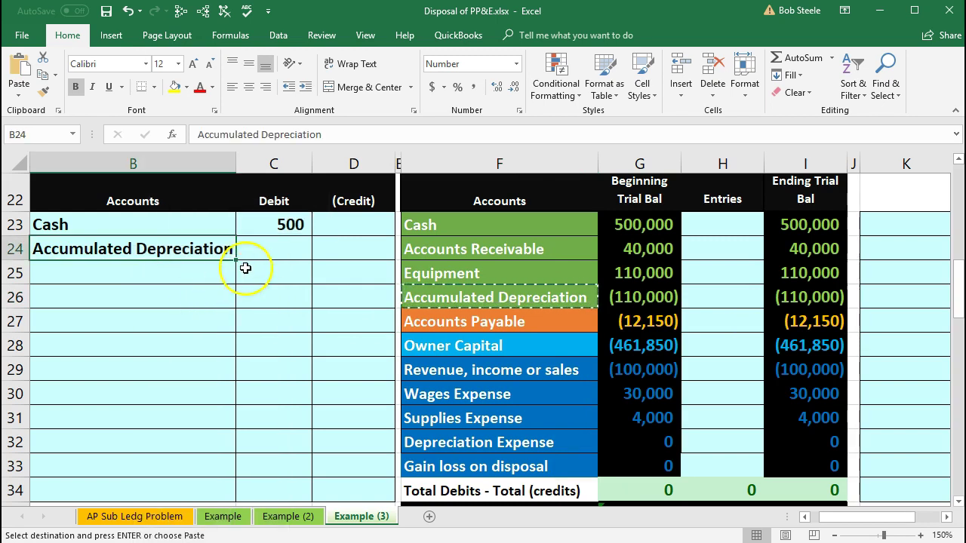
pyautogui.click(273, 247)
pyautogui.write('110,000')
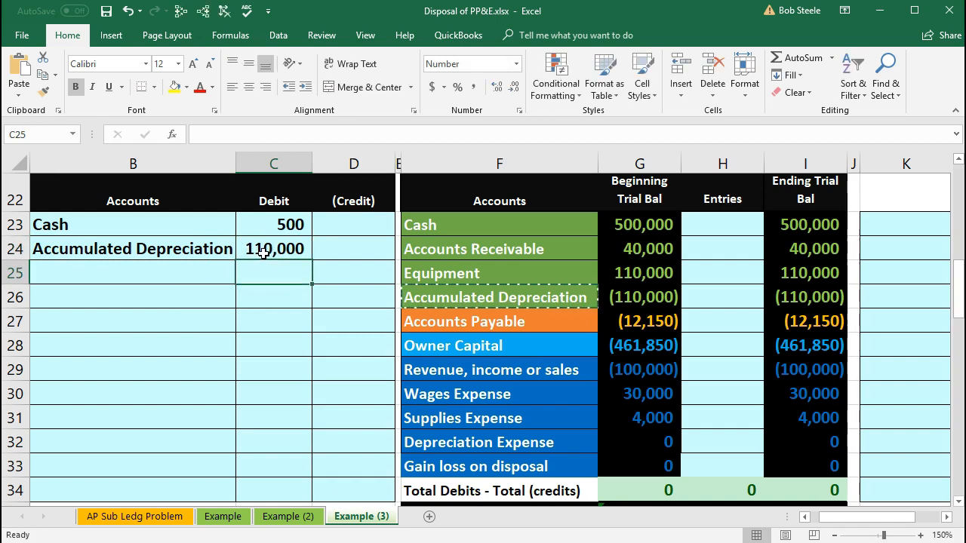
pyautogui.click(640, 272)
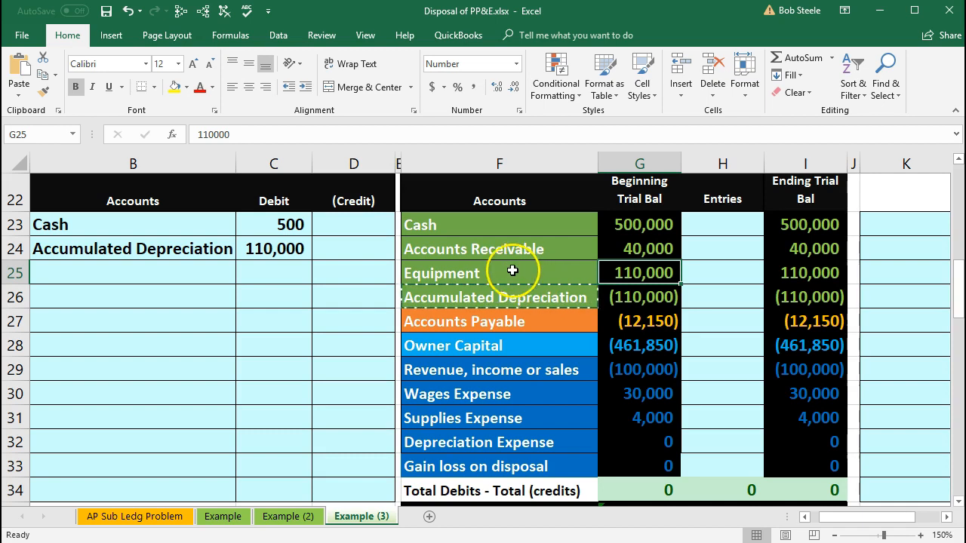
# Paste the Equipment account name into B25 and indent it as a credit line.
pyautogui.rightClick(499, 272)
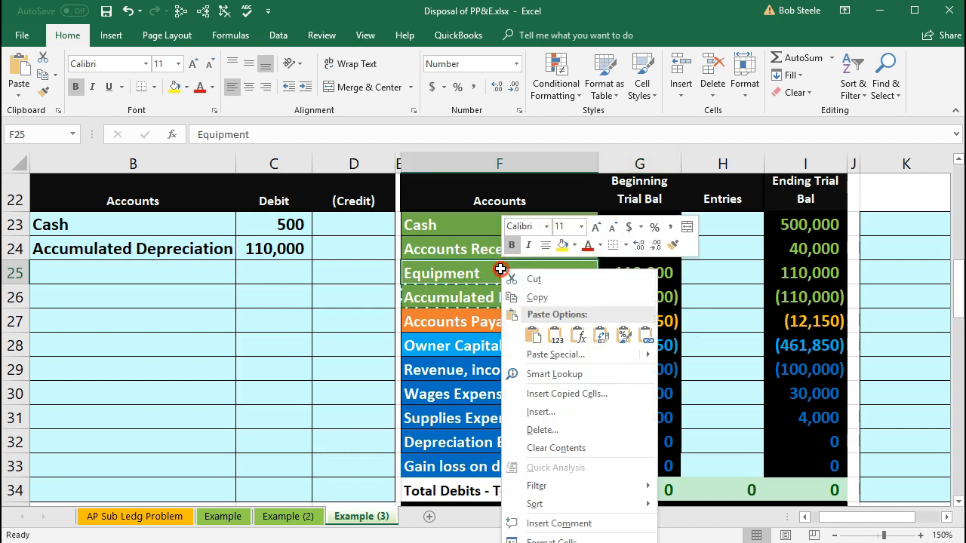
pyautogui.click(537, 296)
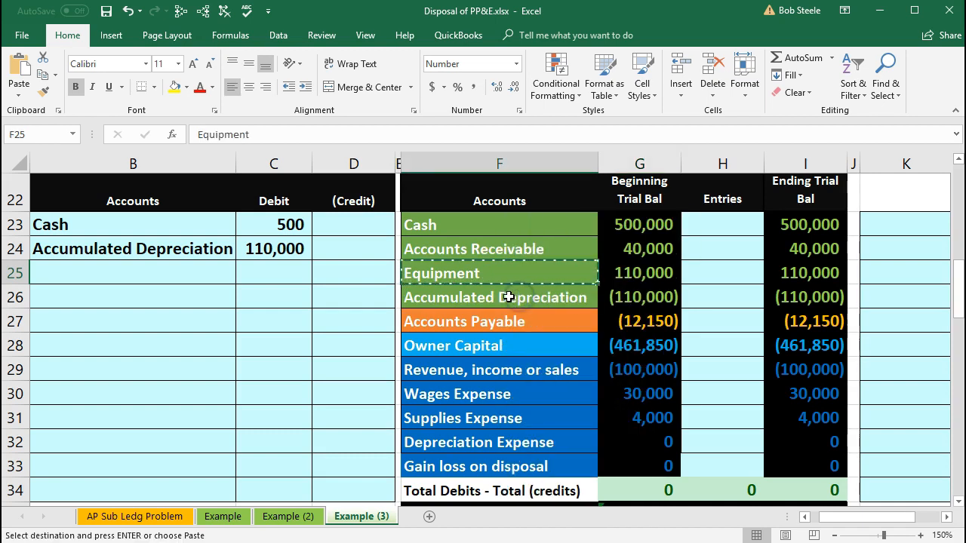
pyautogui.click(133, 272)
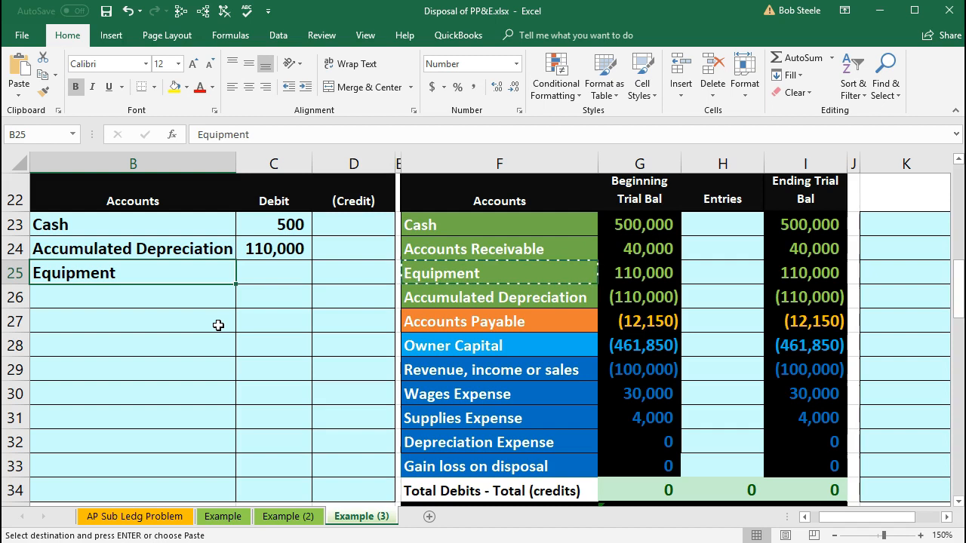
pyautogui.moveTo(269, 124)
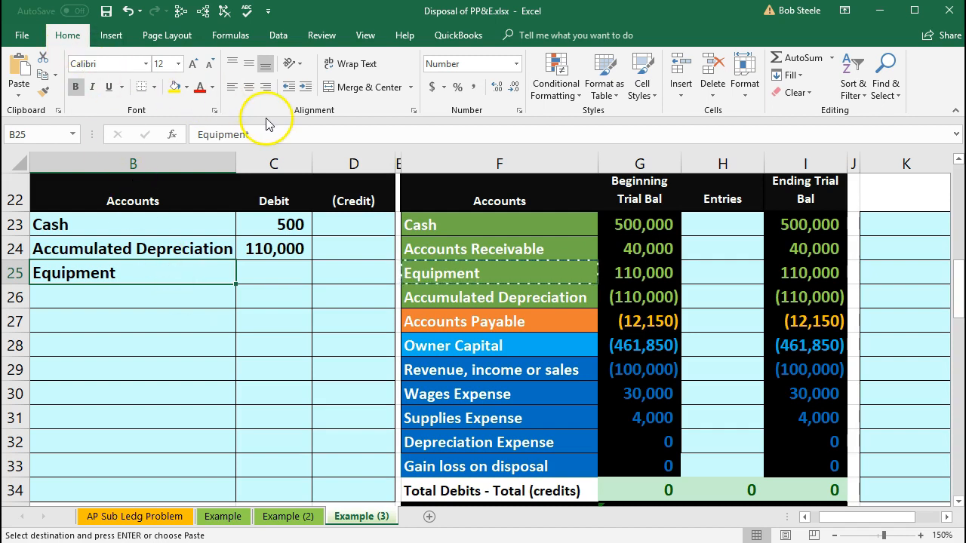
pyautogui.click(308, 86)
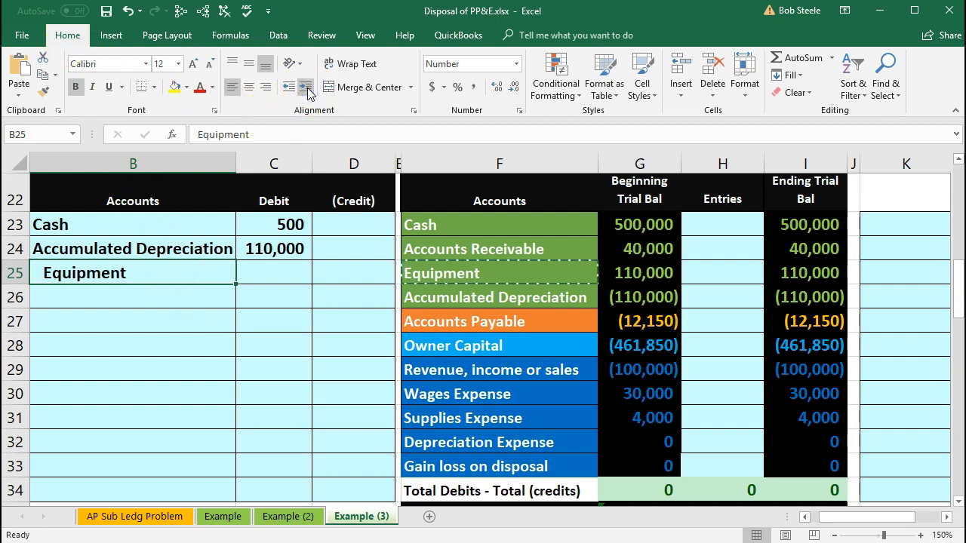
# Credit Equipment 110,000 by entering -110000 in D25.
pyautogui.click(354, 272)
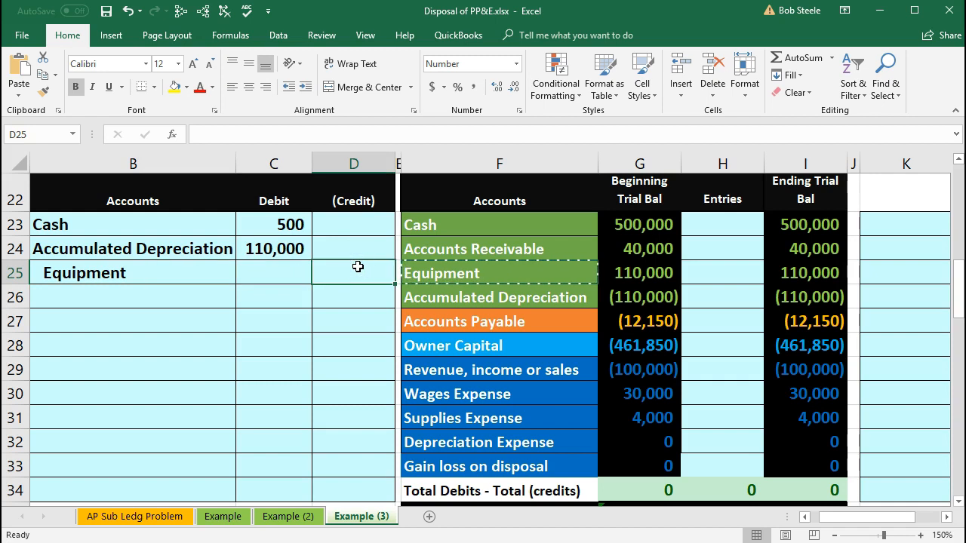
pyautogui.write('-11')
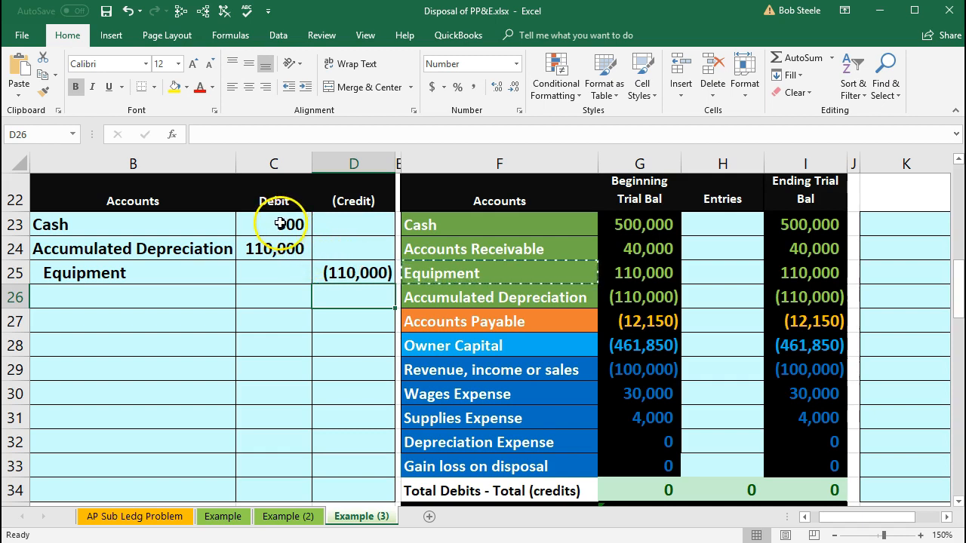
pyautogui.click(273, 247)
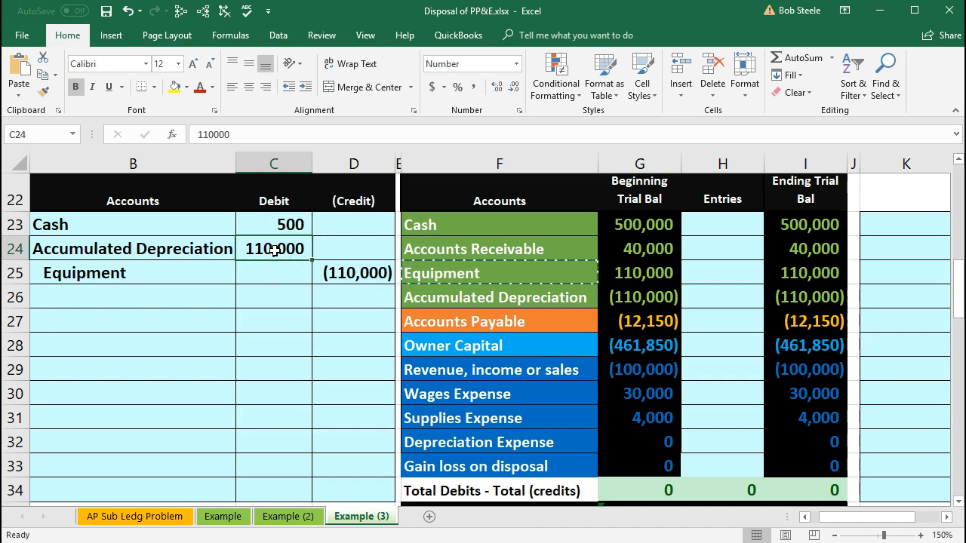
# Enter =-SUM(C23:D25) in D26 for a 500 balancing credit and select C23:D26 to verify it balances.
pyautogui.click(273, 223)
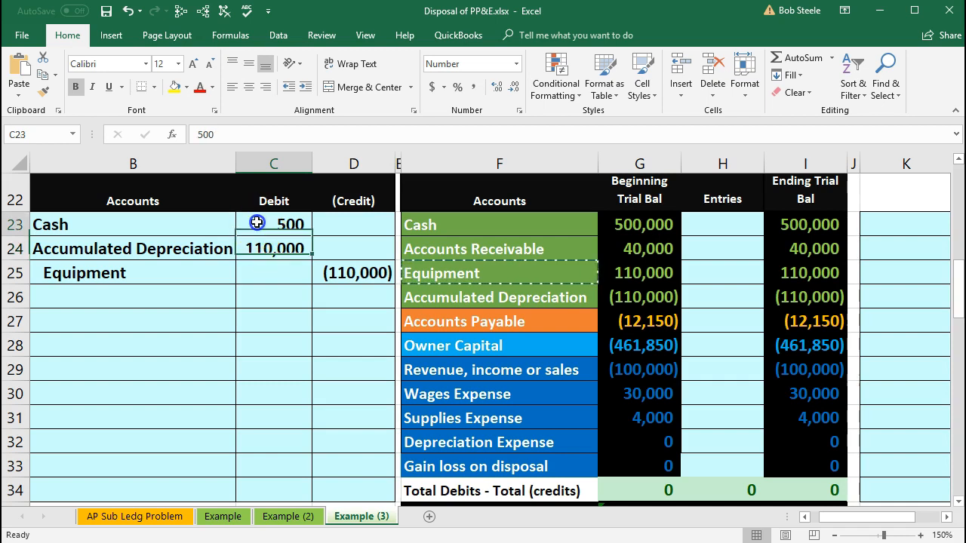
pyautogui.click(273, 248)
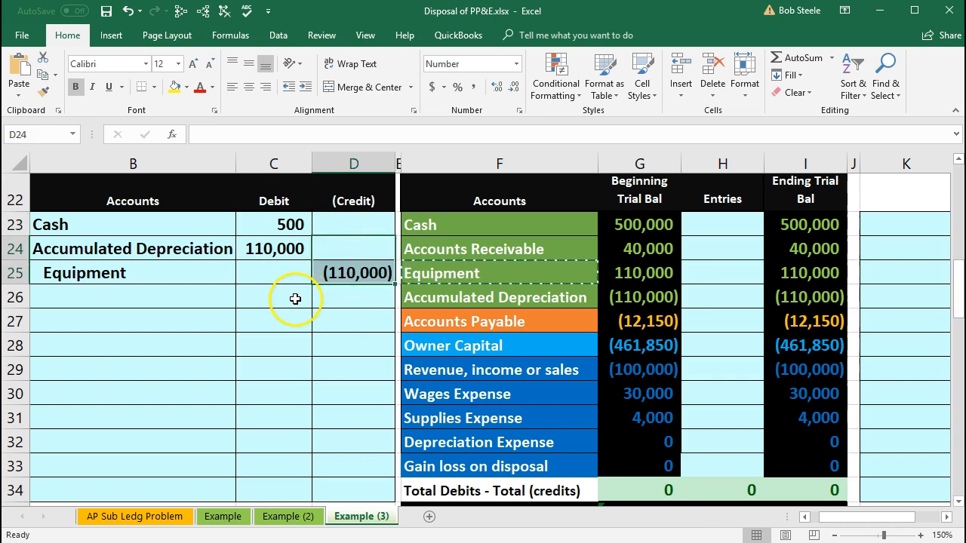
pyautogui.click(353, 295)
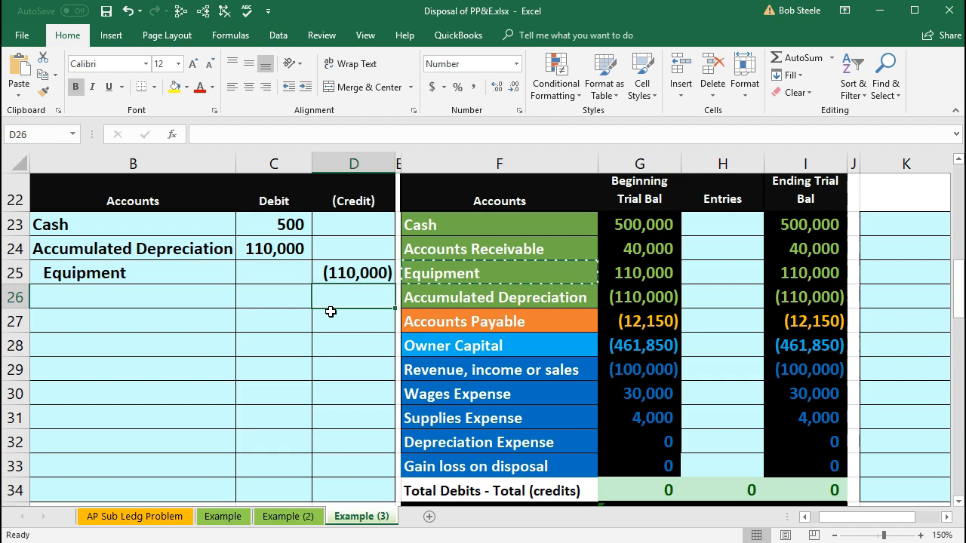
pyautogui.write('-sum')
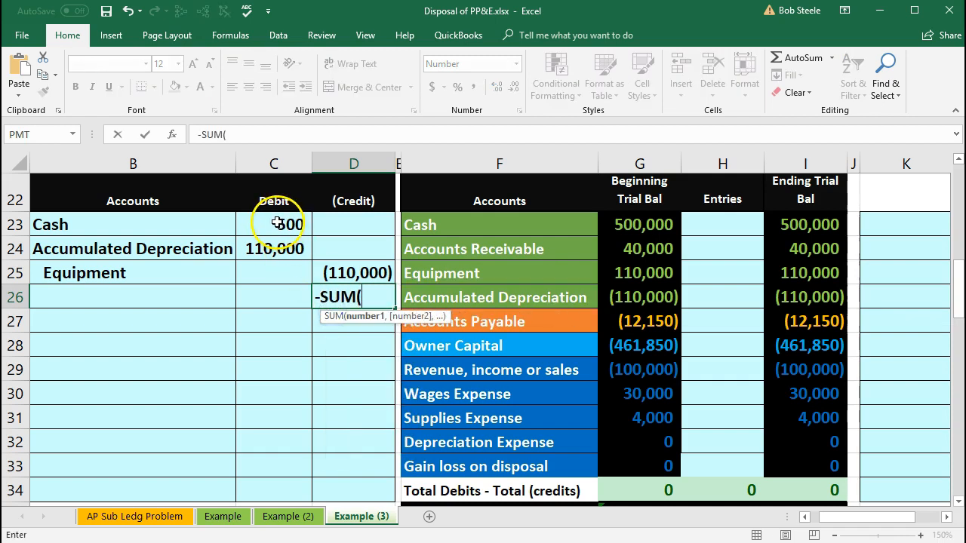
pyautogui.moveTo(275, 223); pyautogui.dragTo(355, 272)
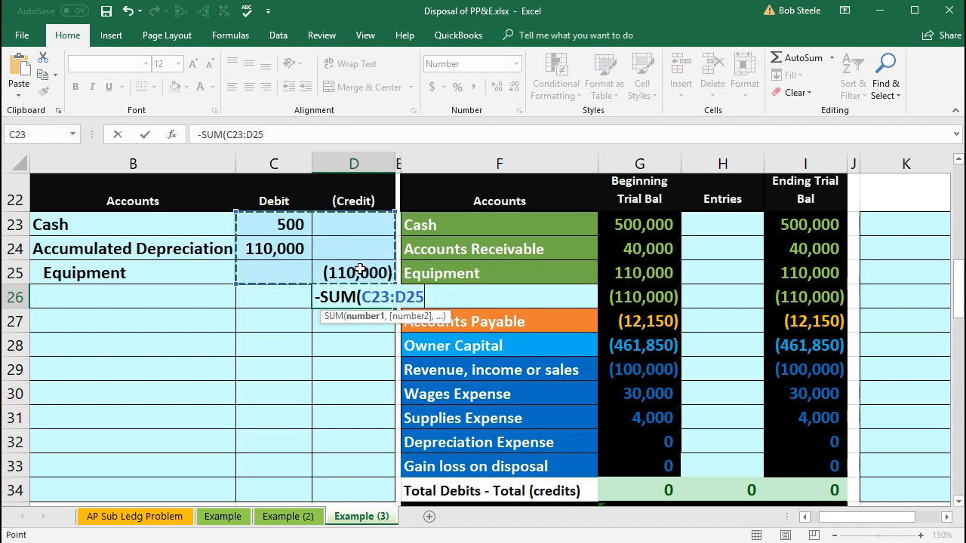
pyautogui.moveTo(332, 264)
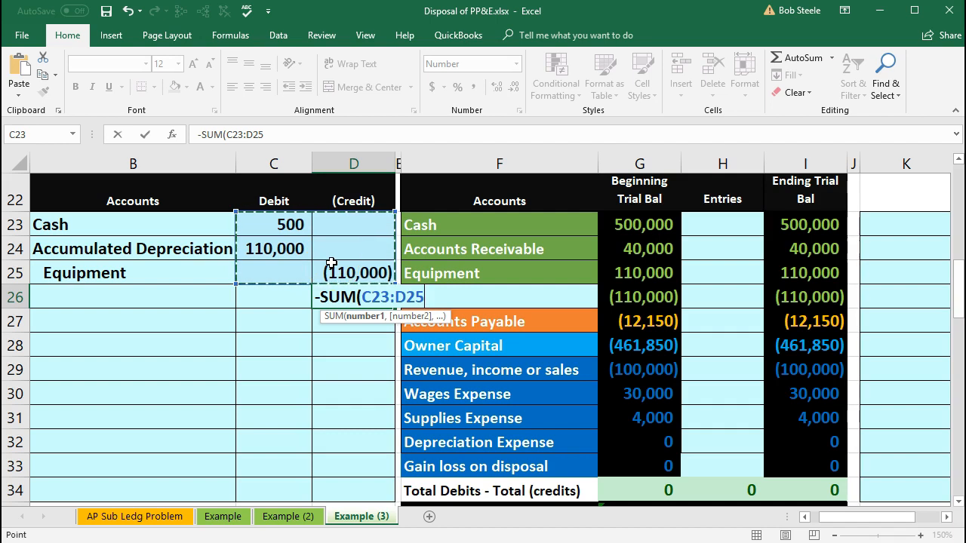
pyautogui.press('Return')
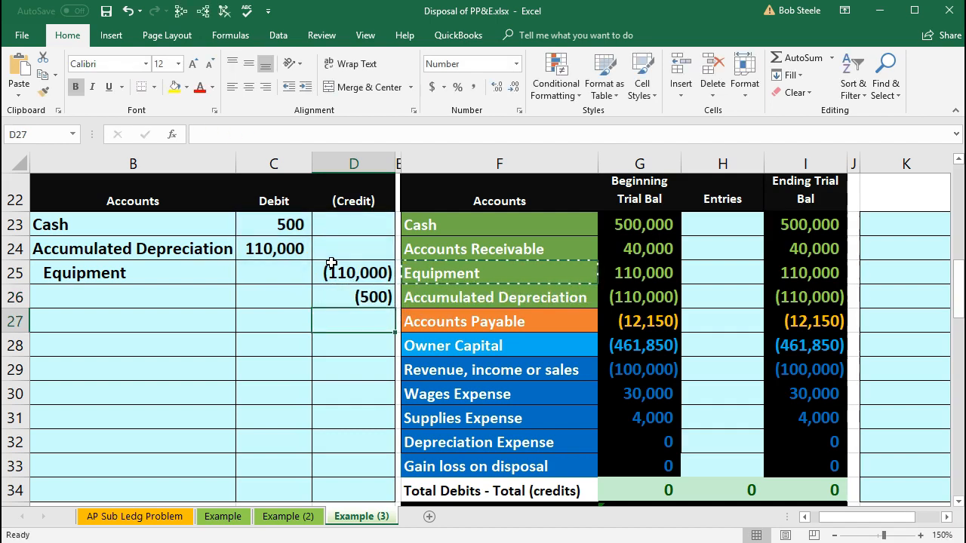
pyautogui.moveTo(273, 224); pyautogui.dragTo(273, 247)
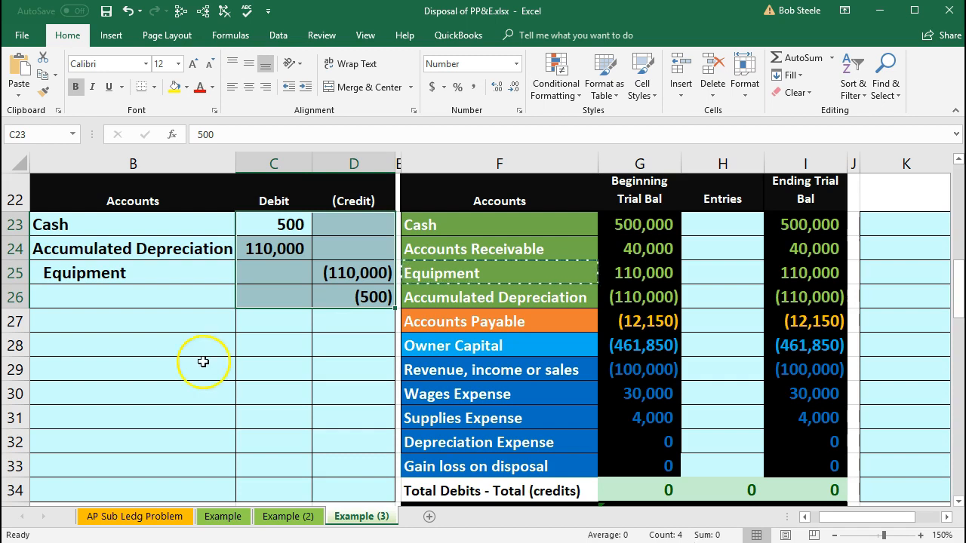
pyautogui.click(353, 296)
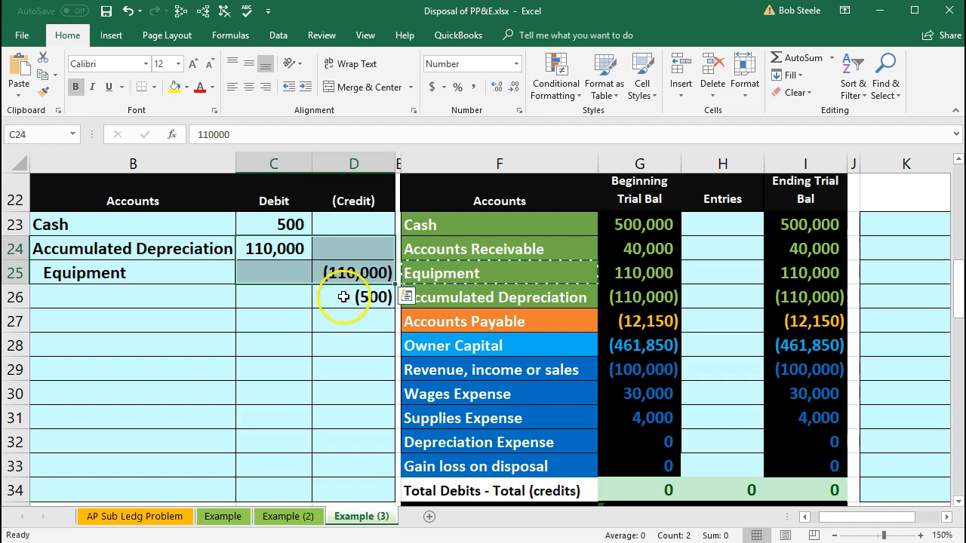
pyautogui.click(353, 296)
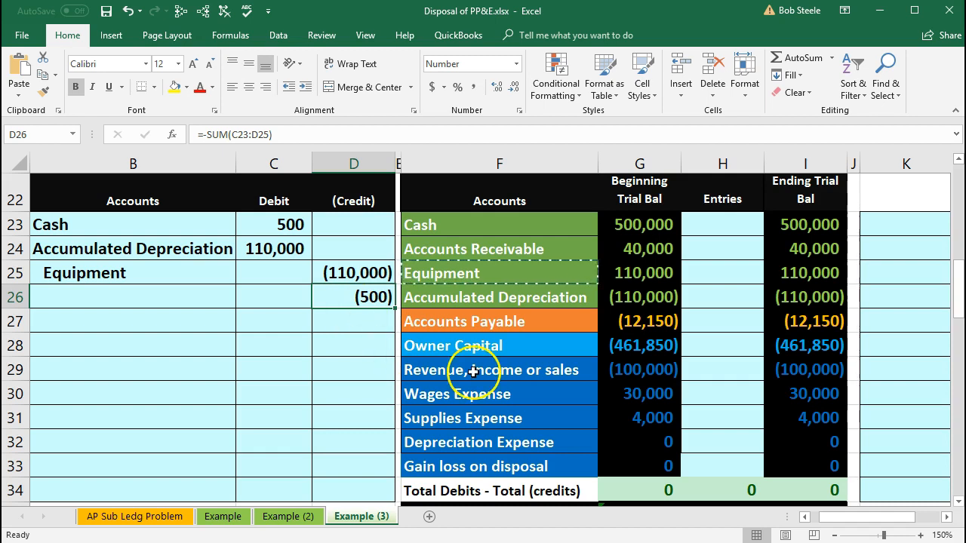
pyautogui.click(498, 368)
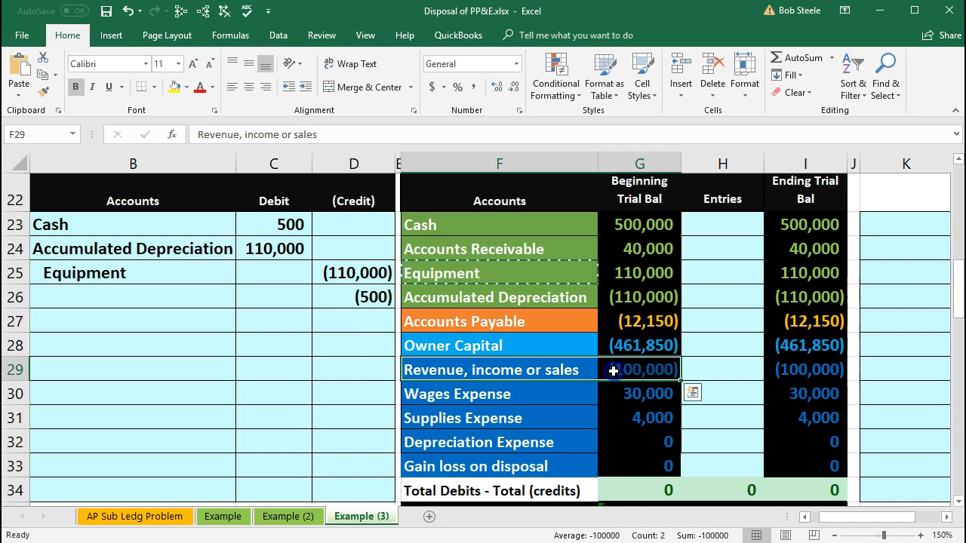
pyautogui.click(498, 392)
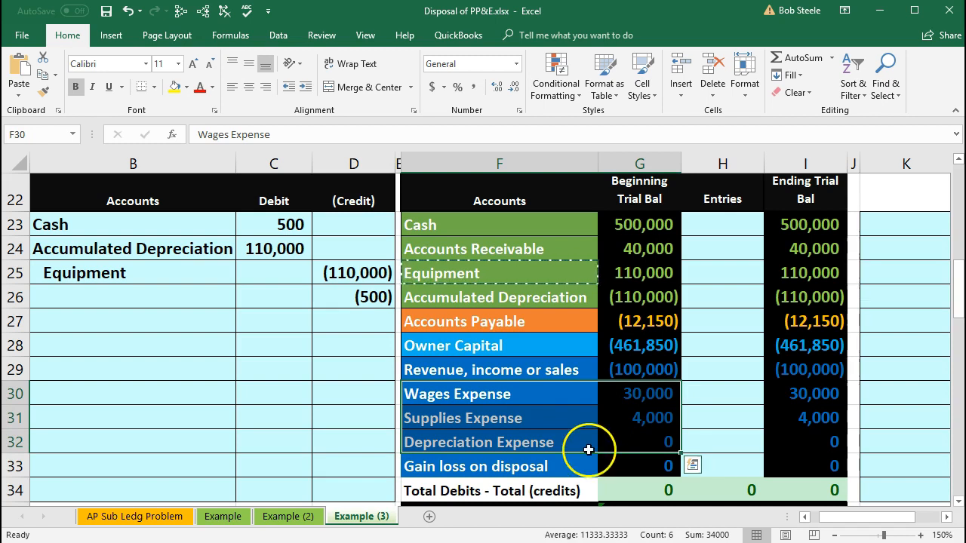
pyautogui.click(498, 465)
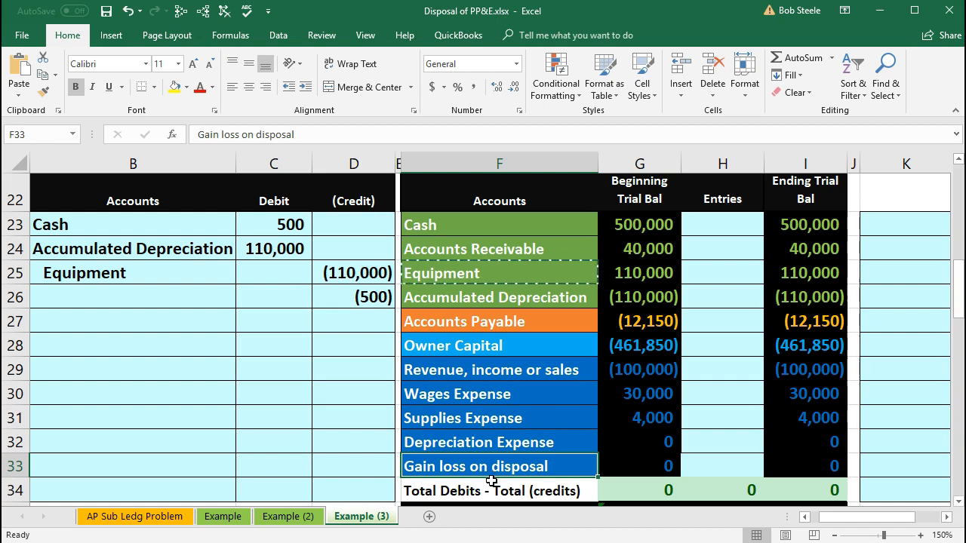
# Copy the Gain loss on disposal name from F33 into B26 beside the 500 credit.
pyautogui.rightClick(490, 465)
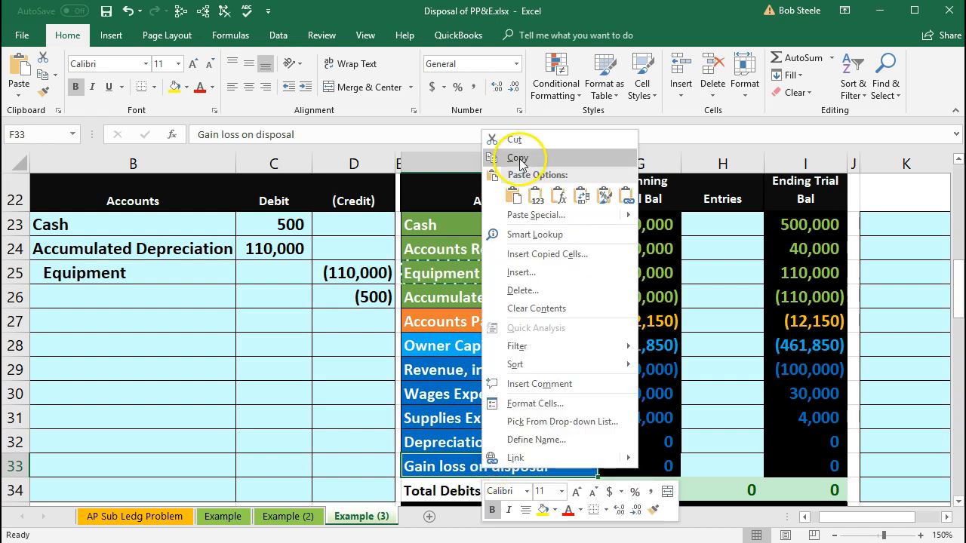
pyautogui.click(518, 157)
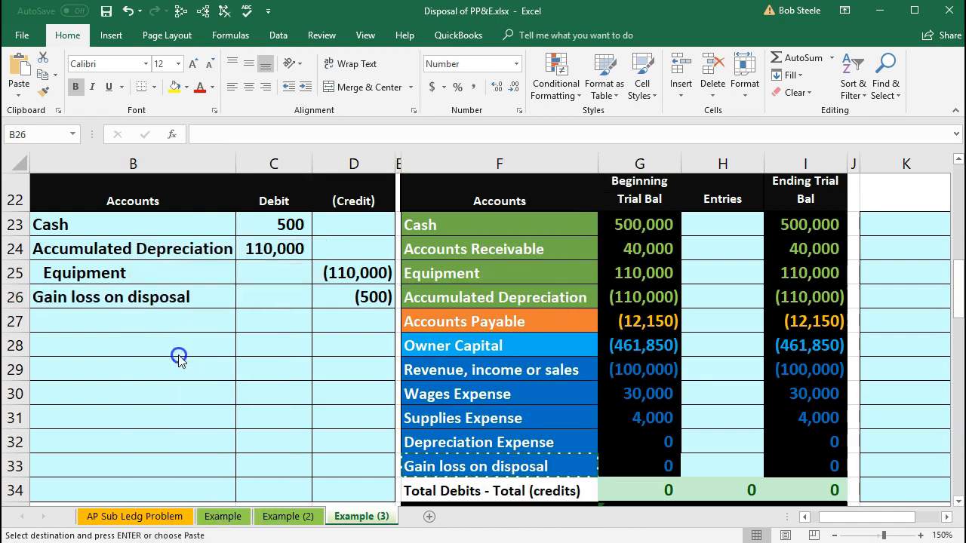
pyautogui.click(111, 296)
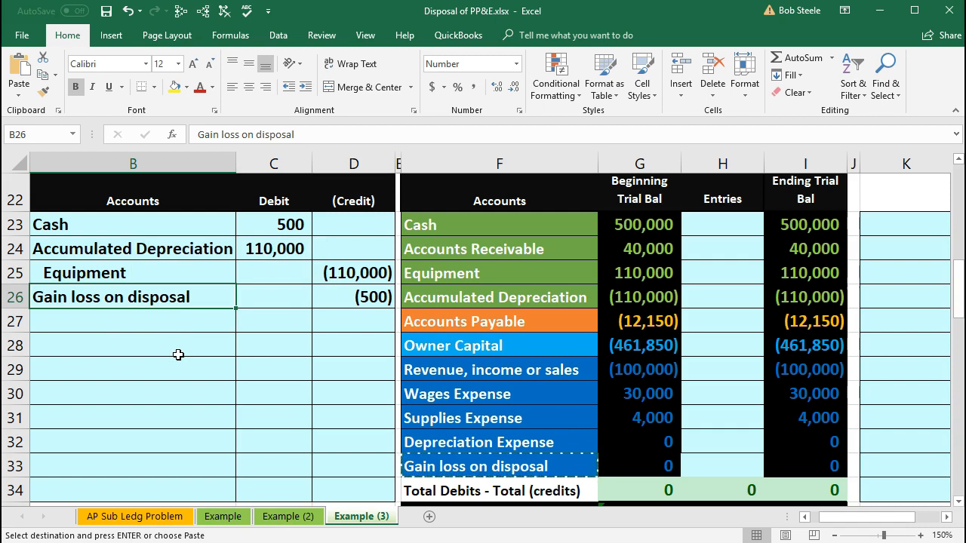
pyautogui.moveTo(66, 37)
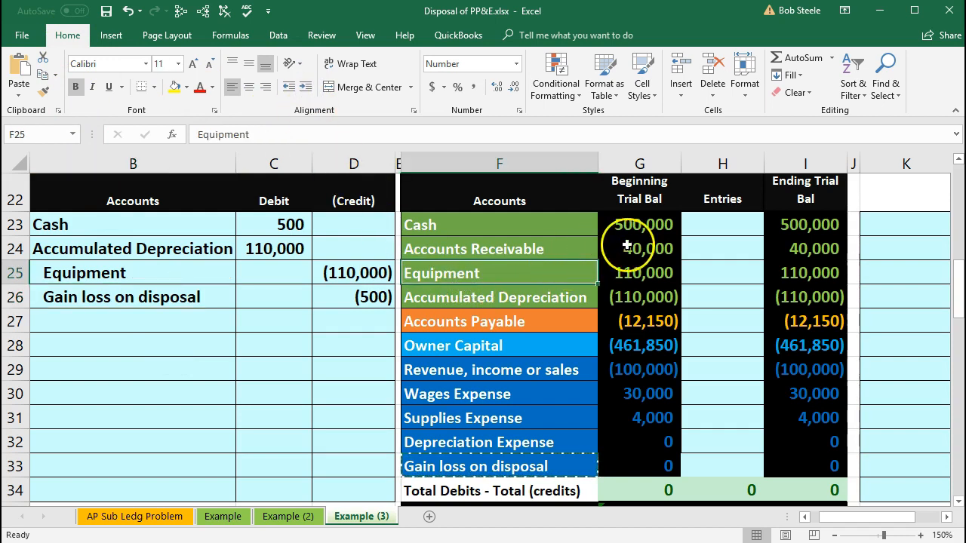
# Post Cash 500 with =C23 in H23 and Accumulated Depreciation 110,000 with =C24 in H26.
pyautogui.click(721, 223)
pyautogui.write('=')
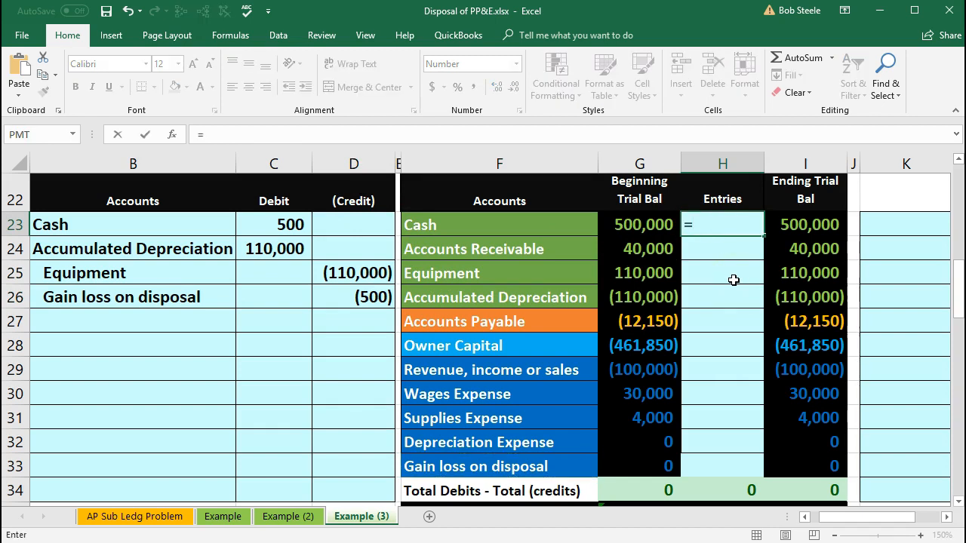
pyautogui.click(273, 223)
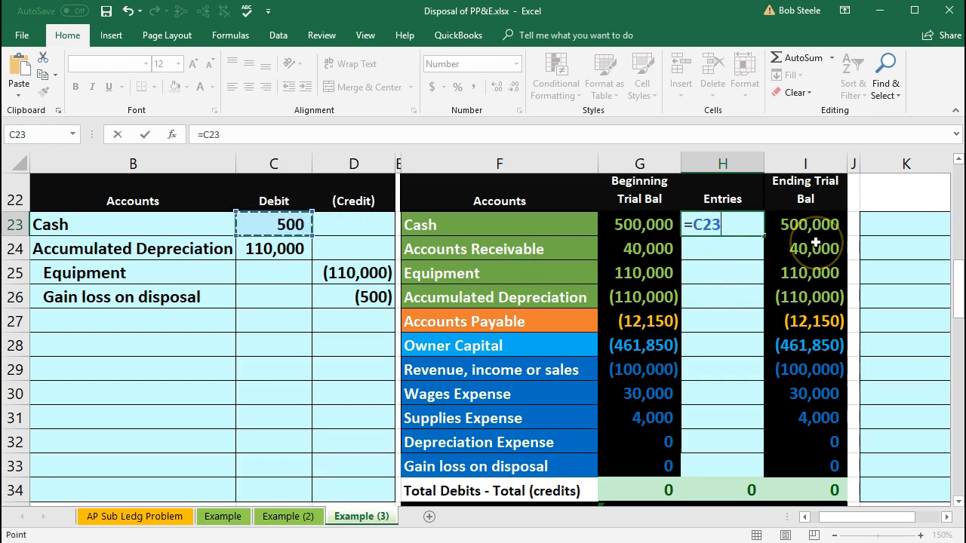
pyautogui.press('Return')
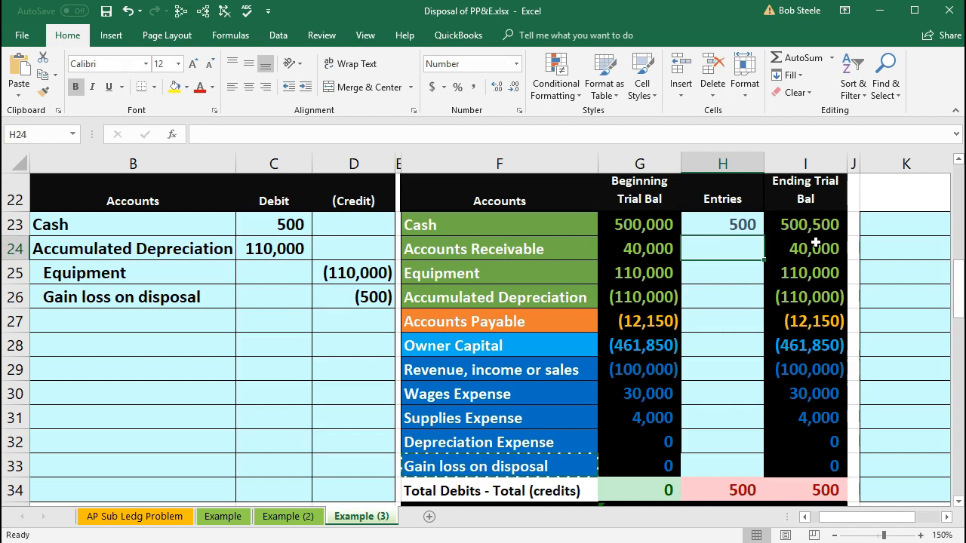
pyautogui.click(273, 247)
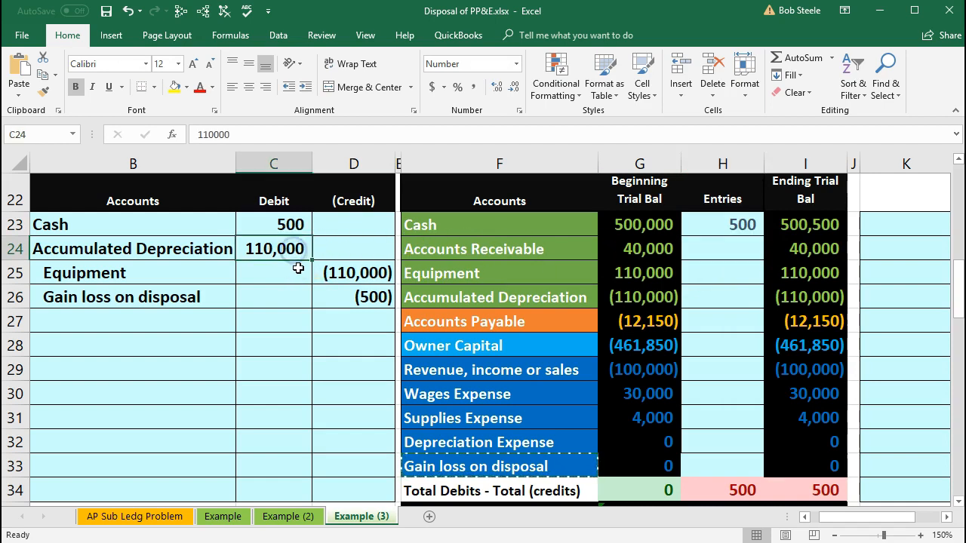
pyautogui.click(498, 296)
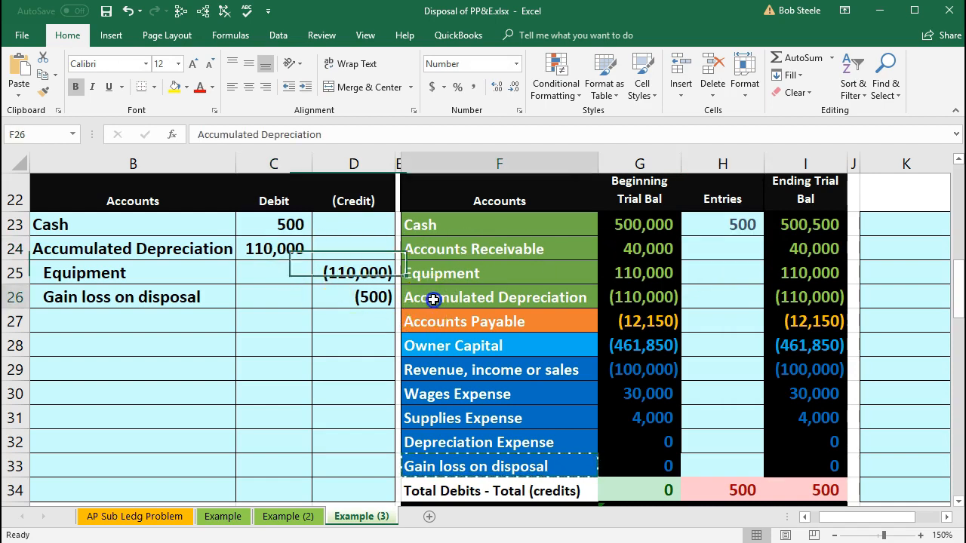
pyautogui.click(721, 296)
pyautogui.write('=')
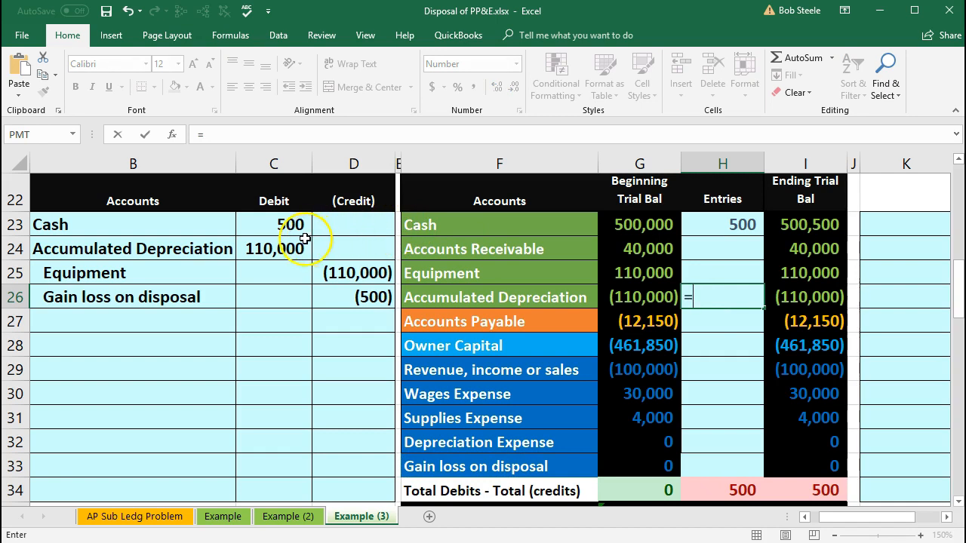
pyautogui.click(273, 248)
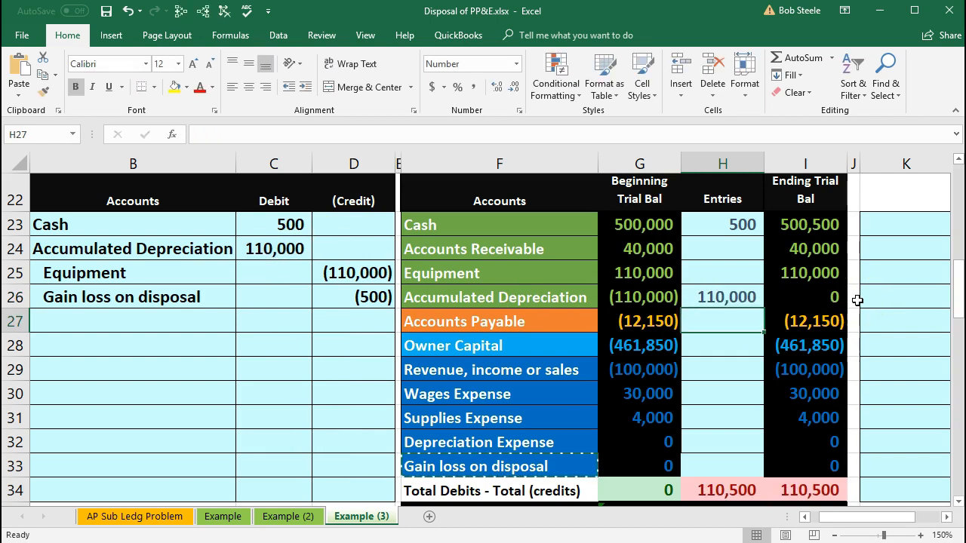
# Post the Equipment credit (110,000) with =D25 in H25, zeroing the asset accounts.
pyautogui.click(722, 272)
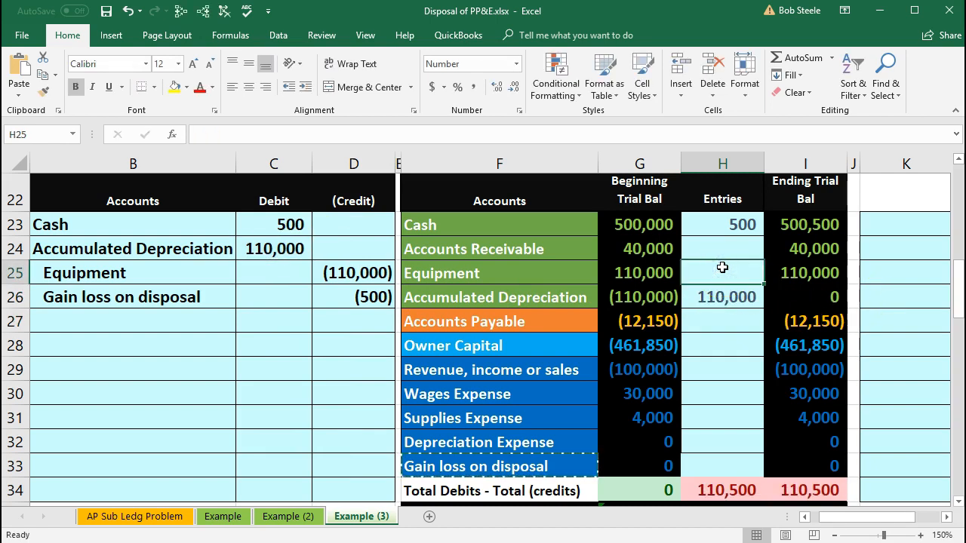
pyautogui.moveTo(133, 272); pyautogui.dragTo(354, 272)
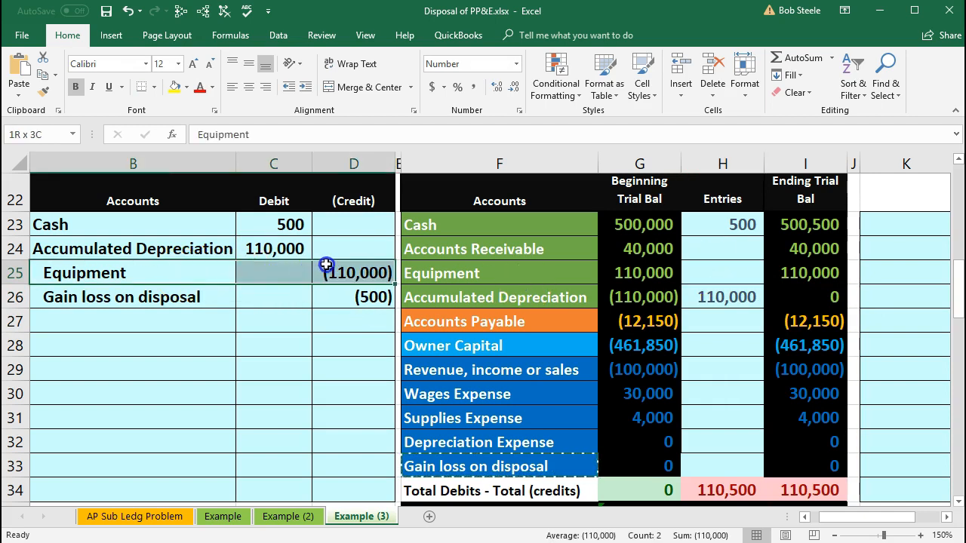
pyautogui.click(498, 272)
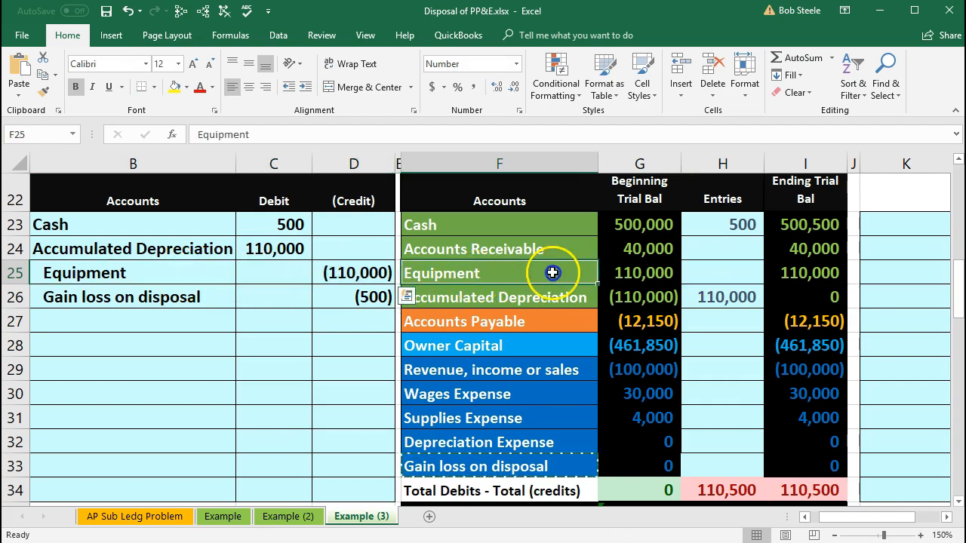
pyautogui.click(722, 272)
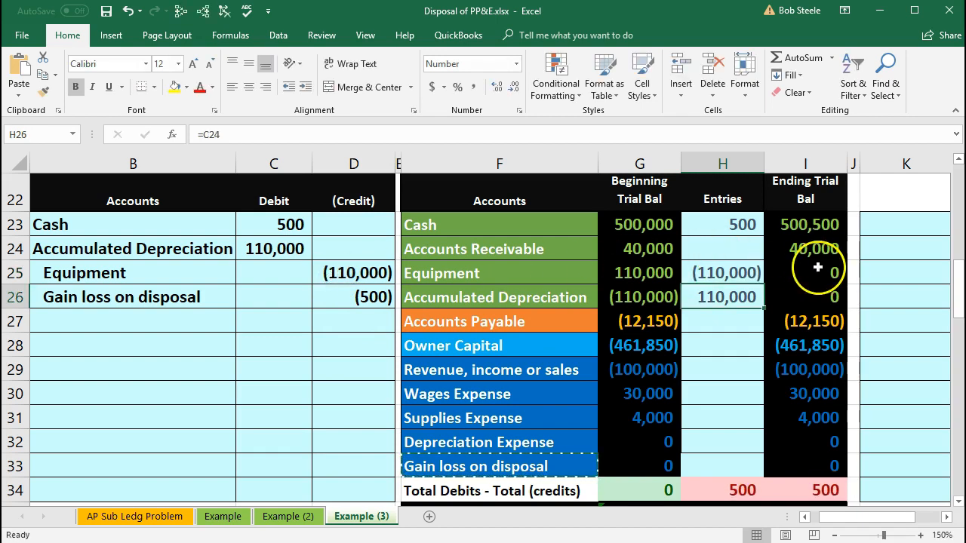
pyautogui.click(806, 271)
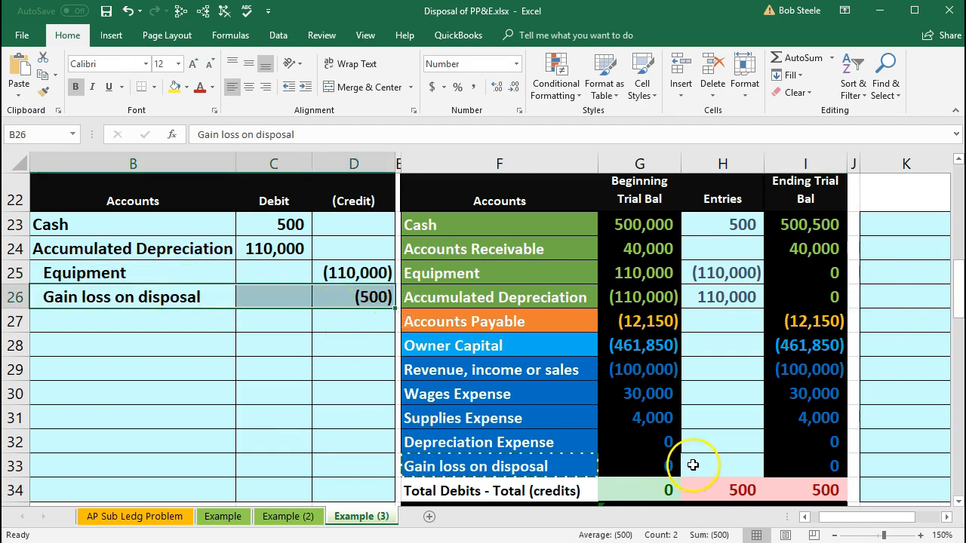
pyautogui.click(722, 465)
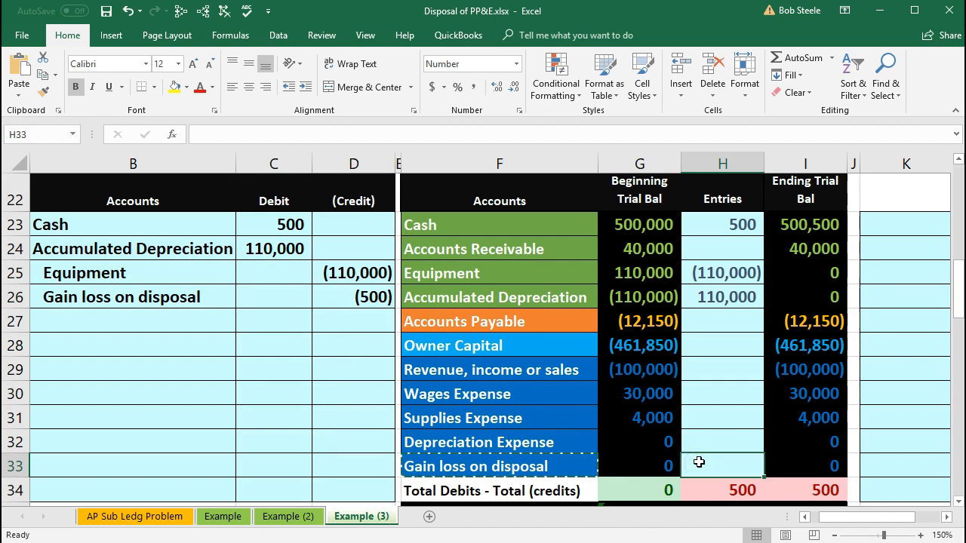
# Post the (500) gain with =D26 in H33 and total net income =SUM(H29:H33) in H35, giving (66,500).
pyautogui.write('=')
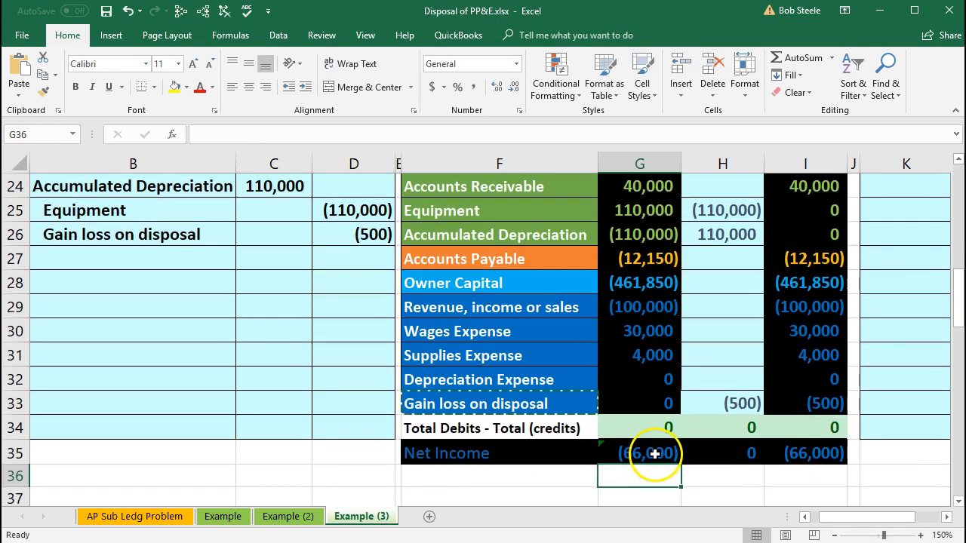
pyautogui.moveTo(797, 453)
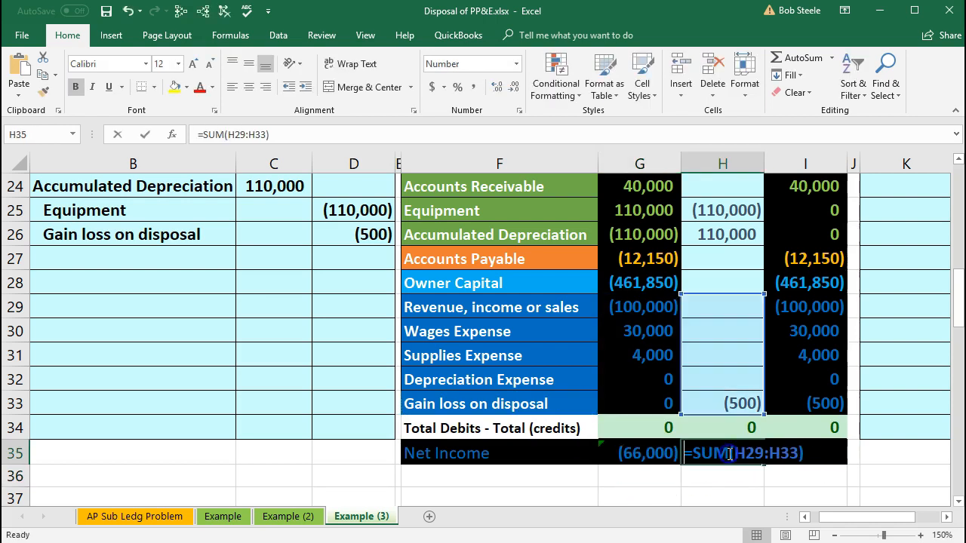
pyautogui.press('Return')
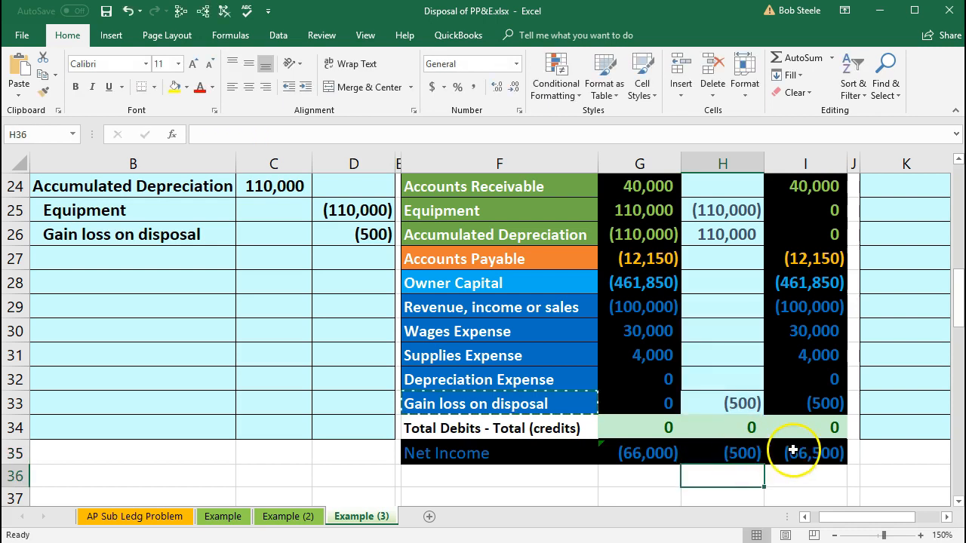
pyautogui.click(806, 477)
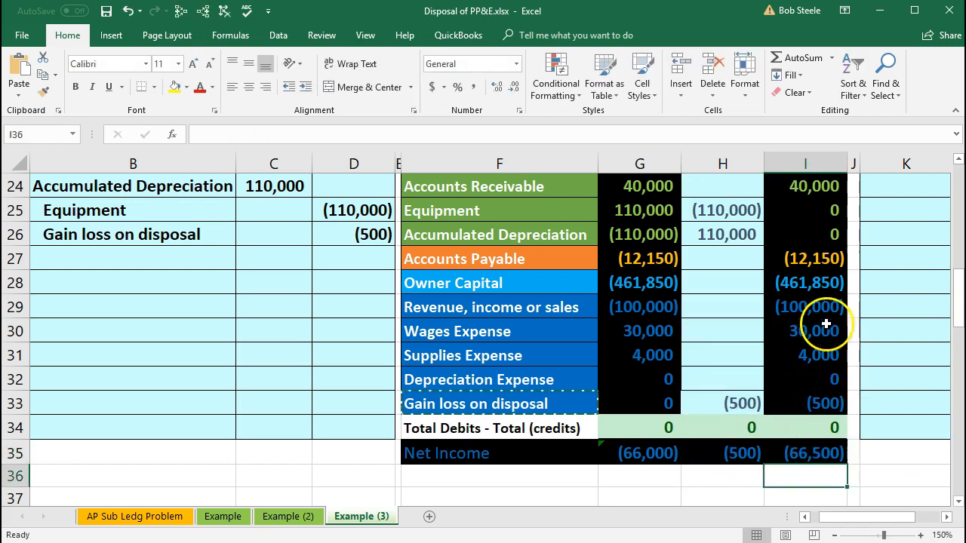